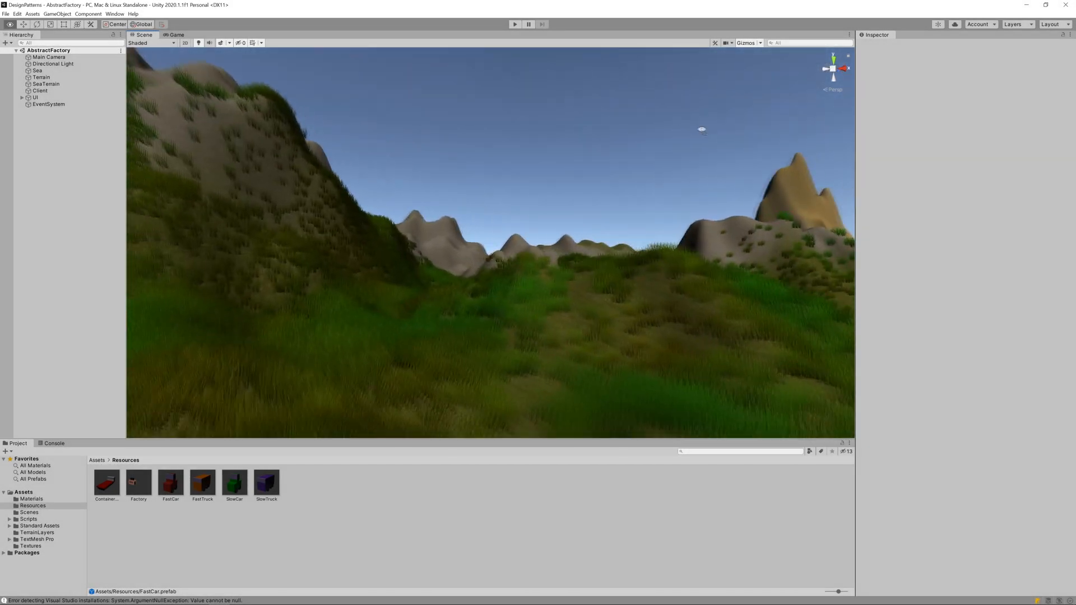
- Select the Sea object and open its WaterShader asset in Shader Graph
click(37, 70)
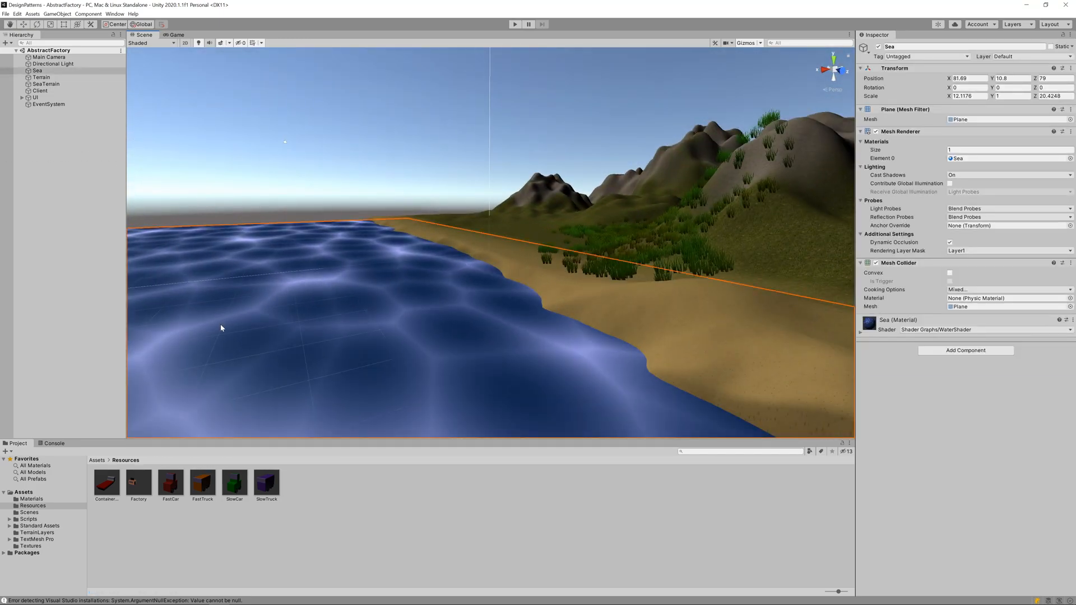
double_click(489, 482)
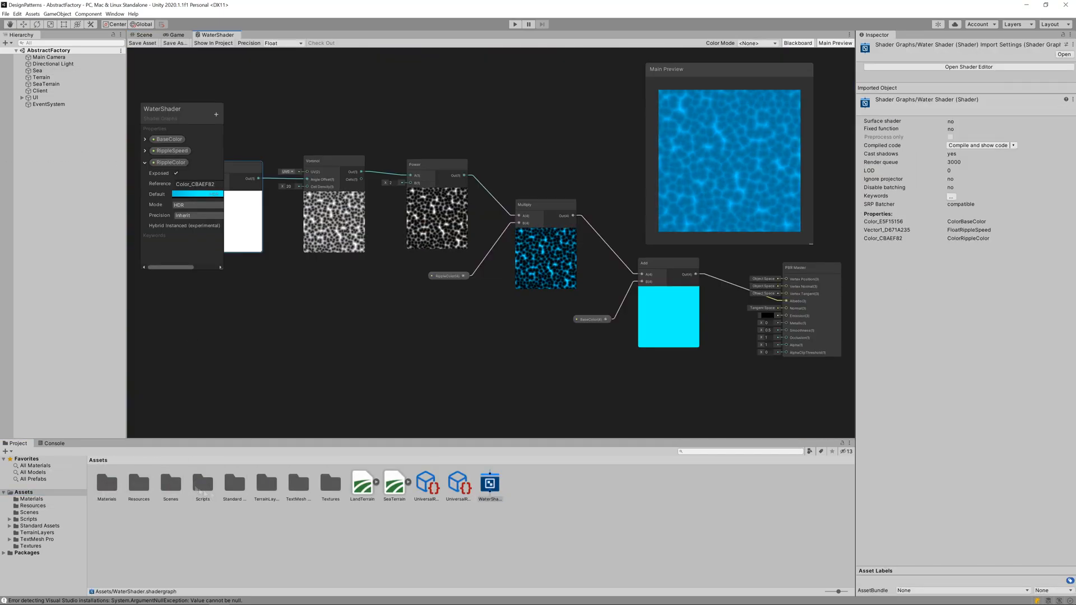
click(142, 35)
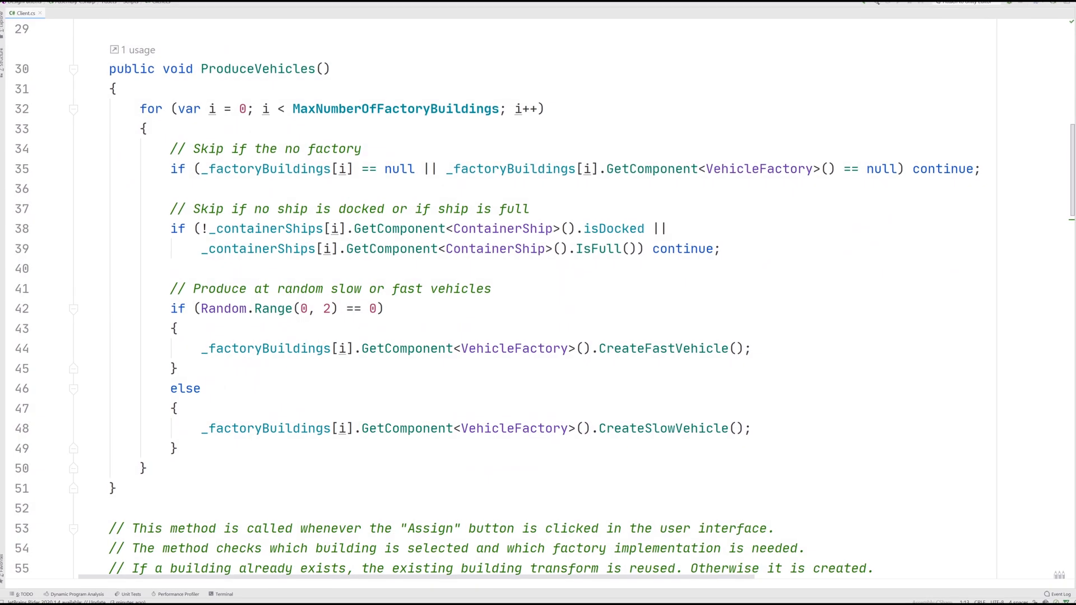
- Scroll past the Client's production loop and switch to Vehicle.cs at the Update method
scroll(down, 3)
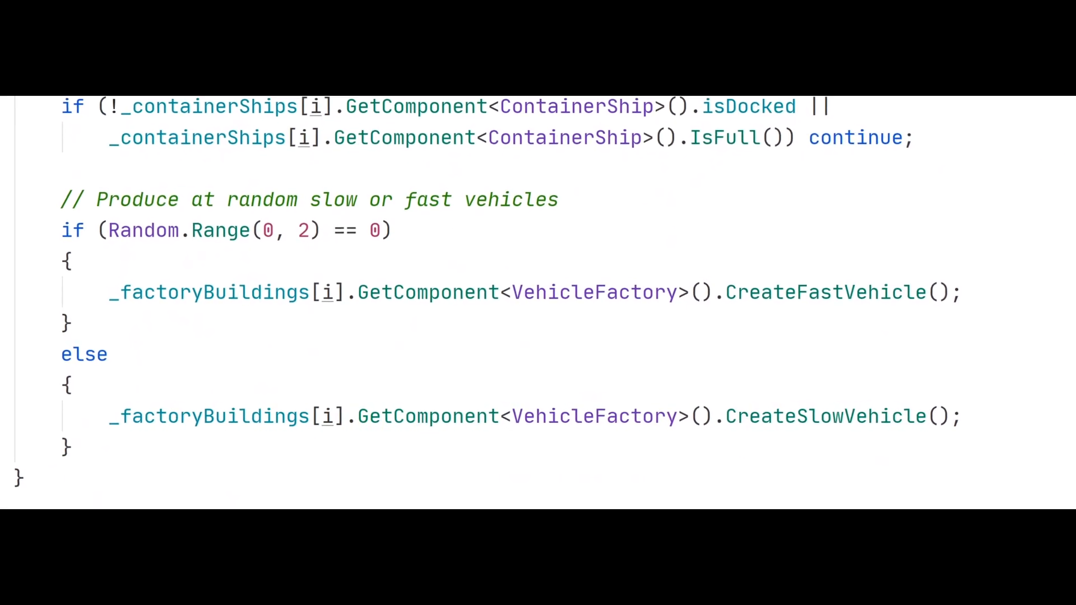
click(58, 13)
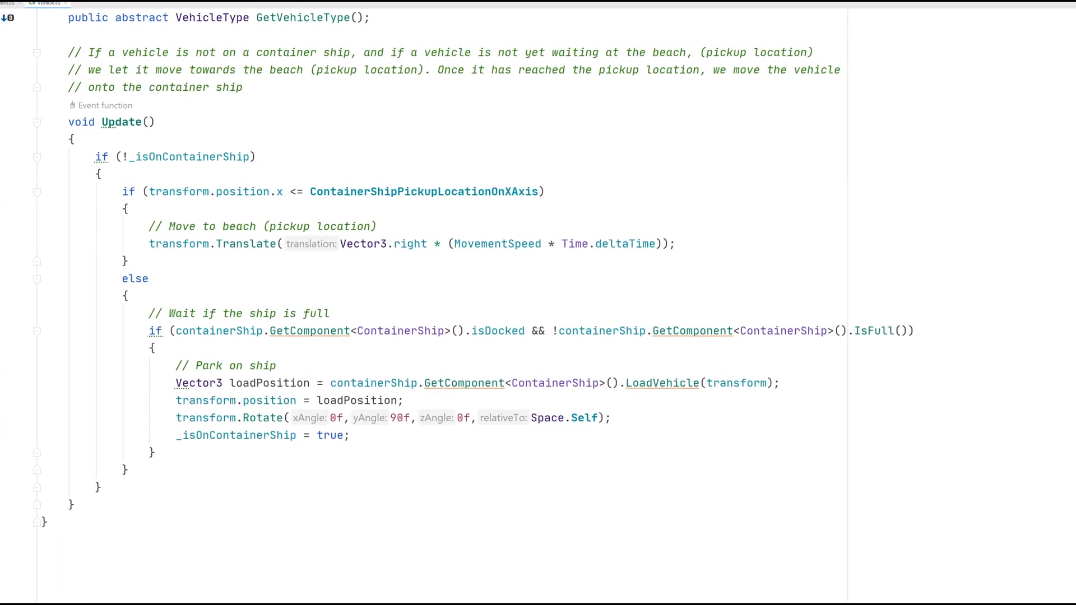
- Scroll down through the Client class fields before returning to the playing Unity scene
scroll(down, 3)
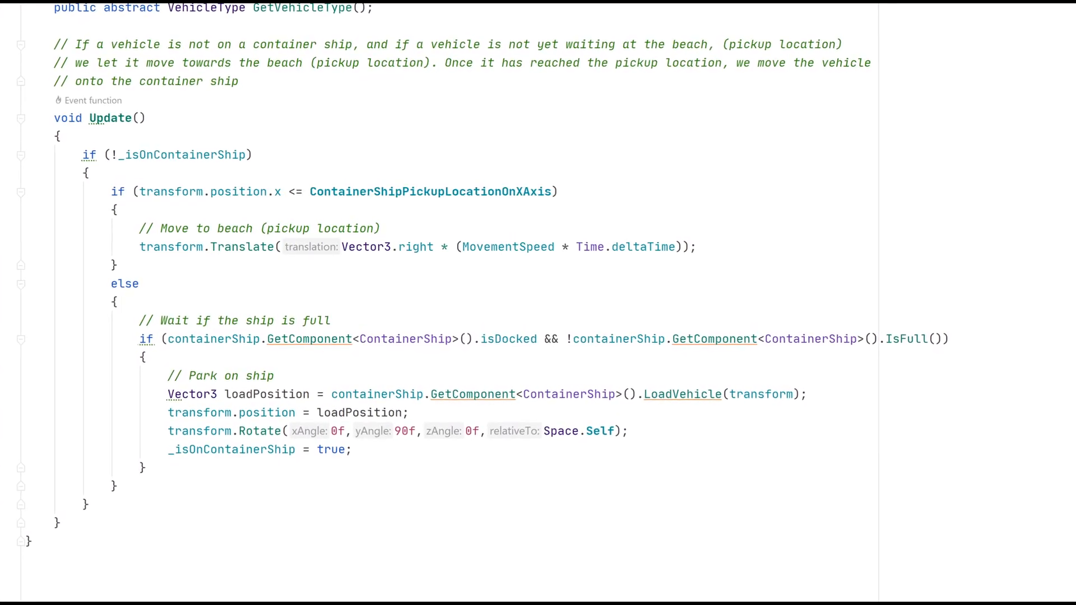
scroll(down, 3)
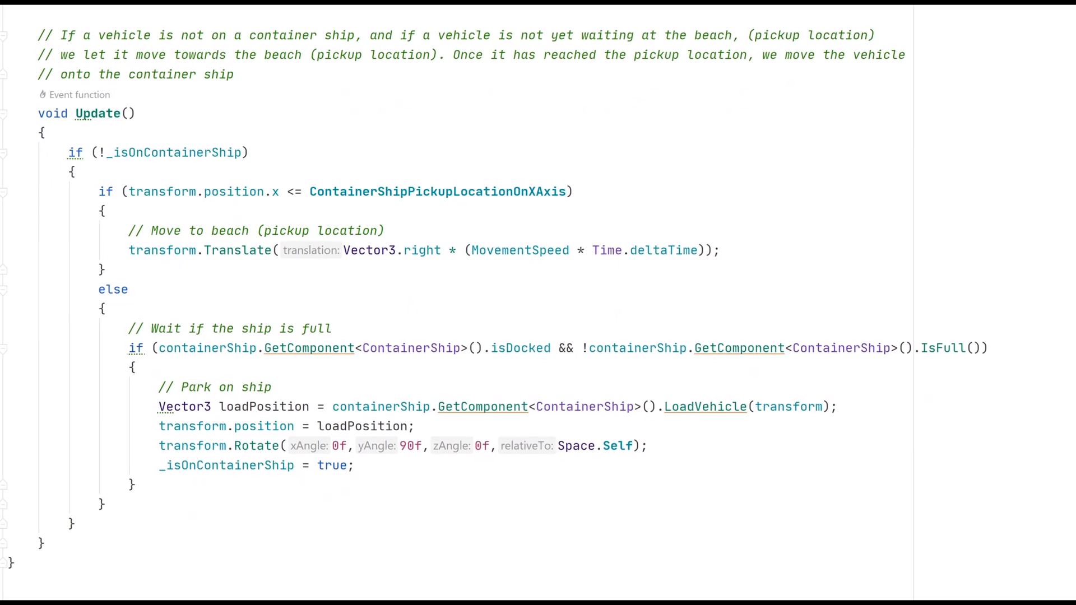
scroll(down, 3)
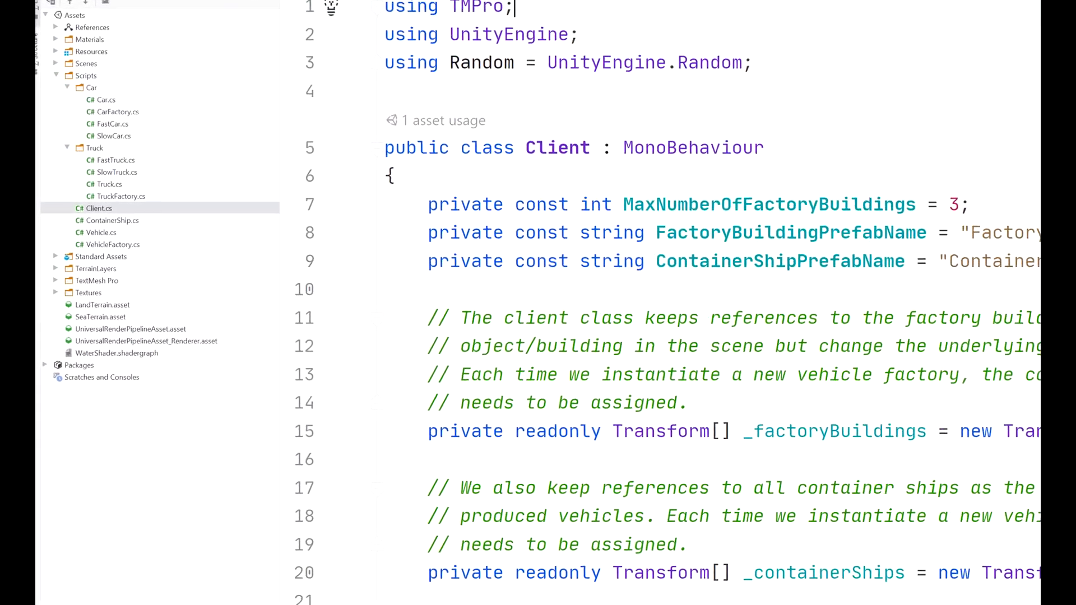
scroll(down, 3)
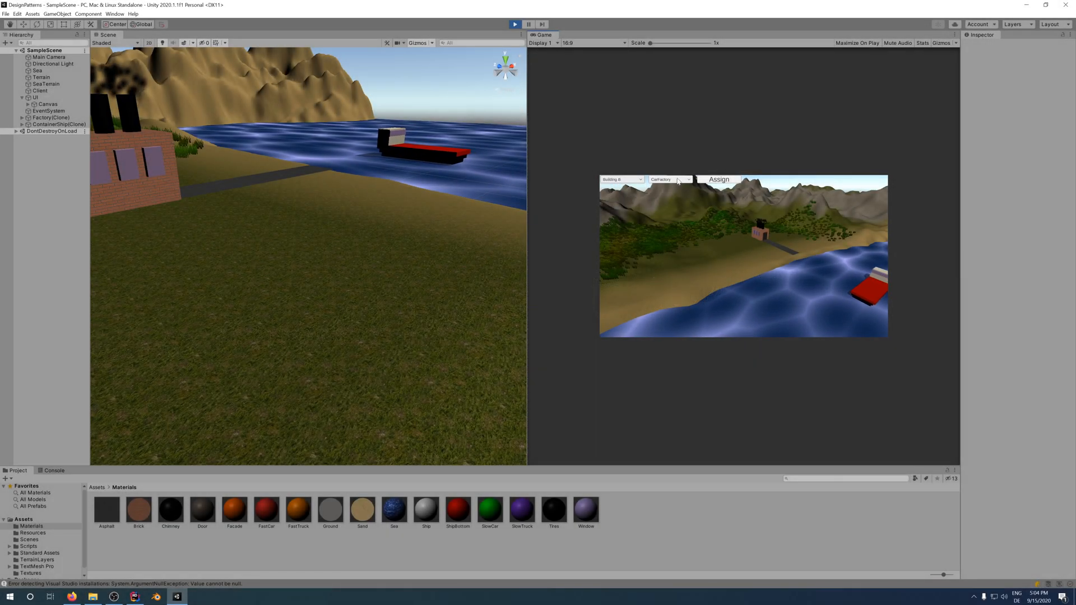
- Choose TruckFactory in the Game view UI and assign it to the buildings
click(669, 179)
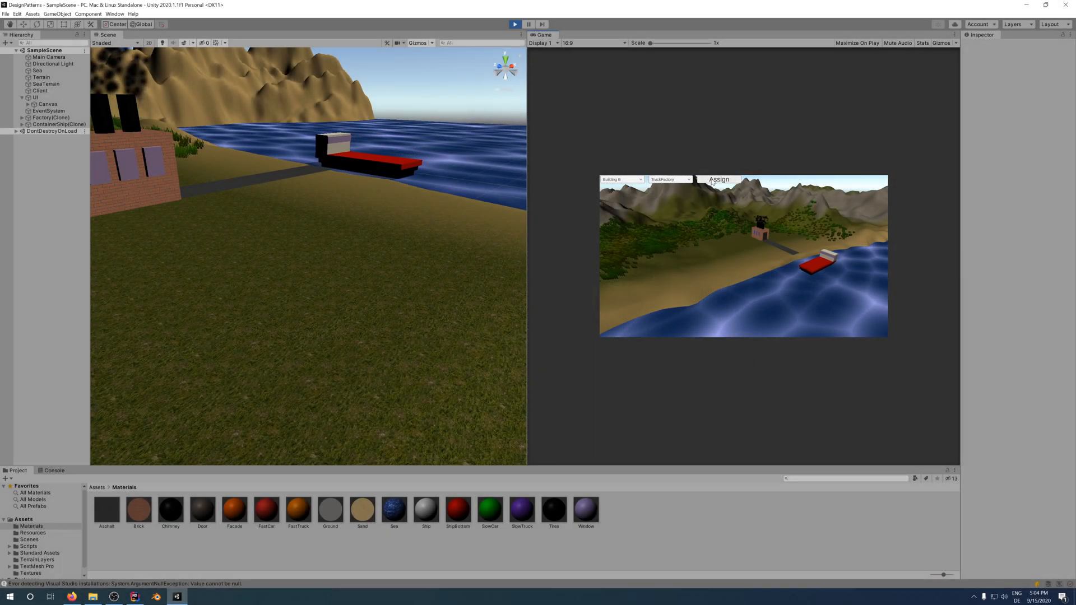
click(718, 180)
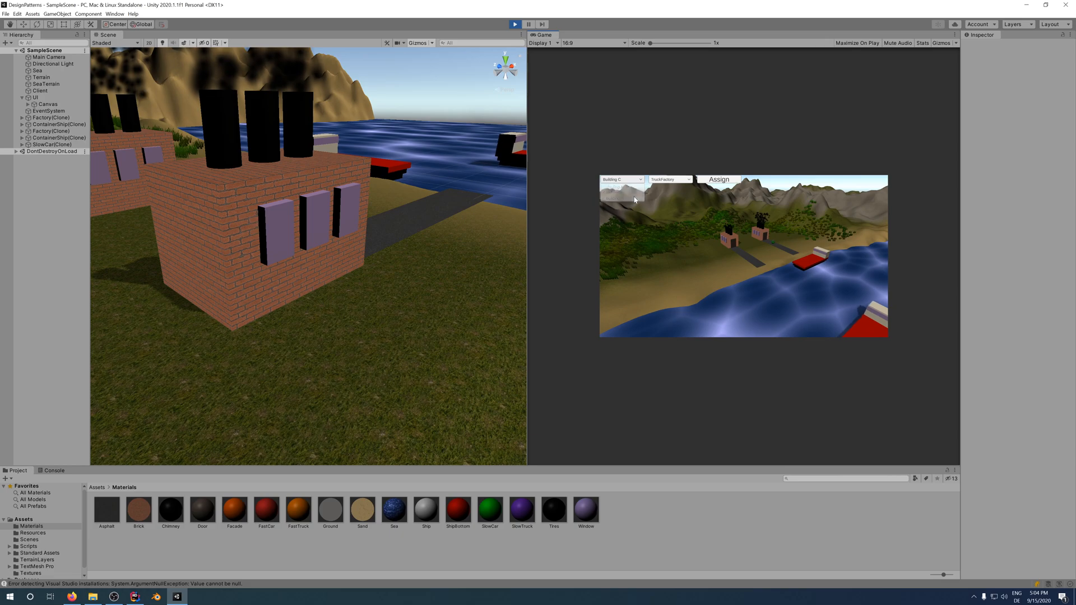
click(719, 180)
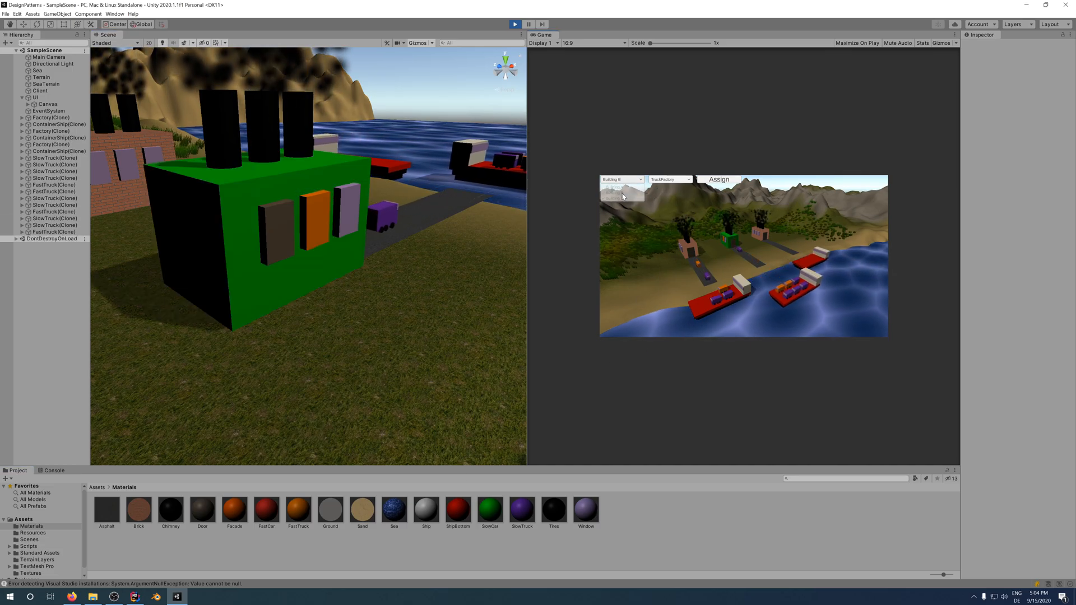
- Choose CarFactory from the factory type dropdown in the Game view UI
click(669, 179)
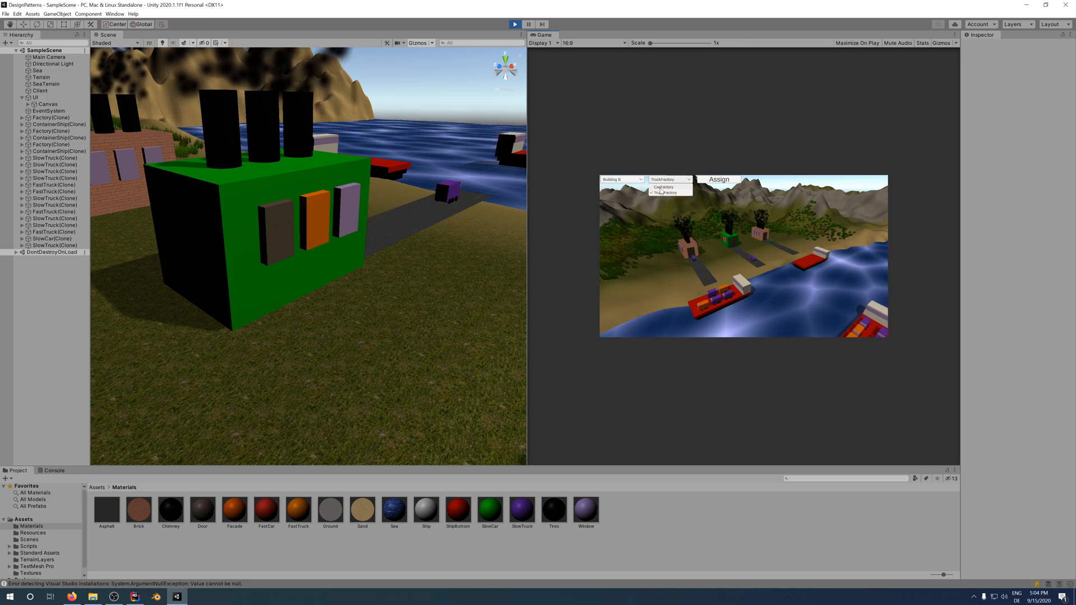
click(663, 186)
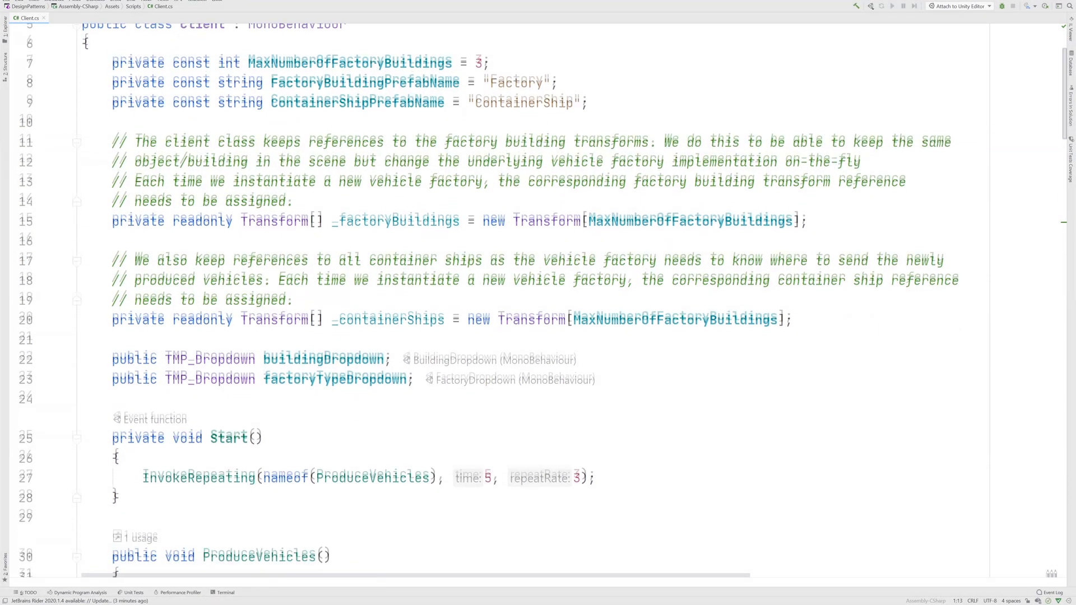
scroll(down, 3)
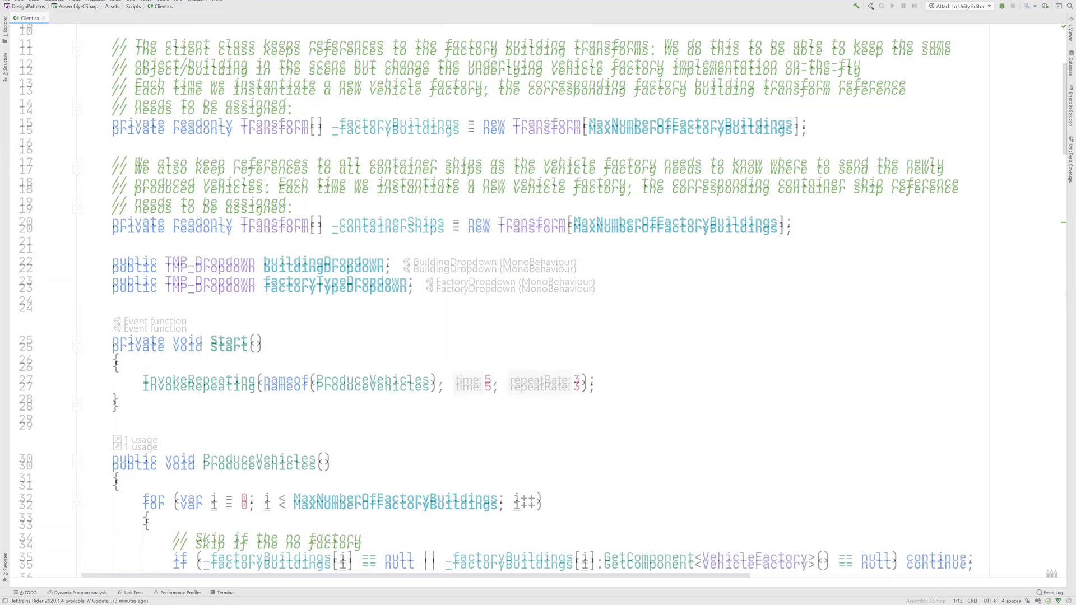
scroll(down, 3)
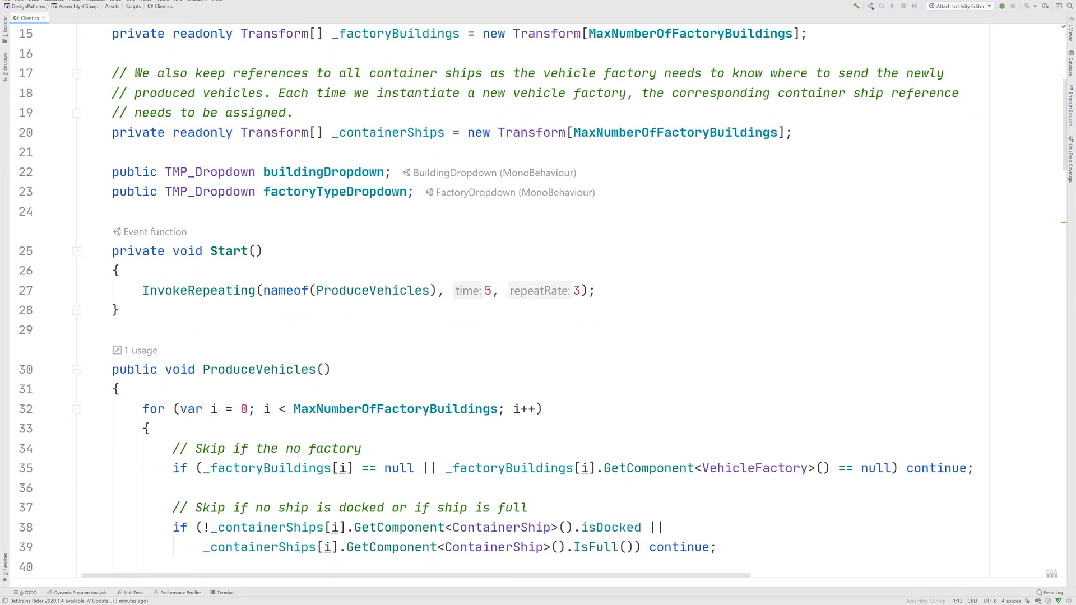
scroll(down, 3)
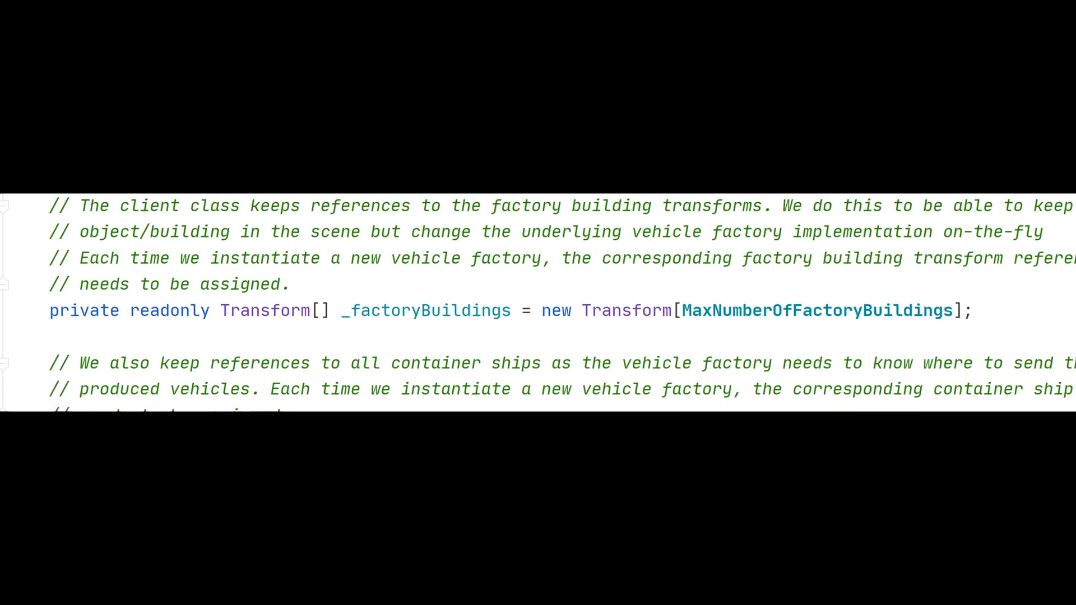
scroll(down, 3)
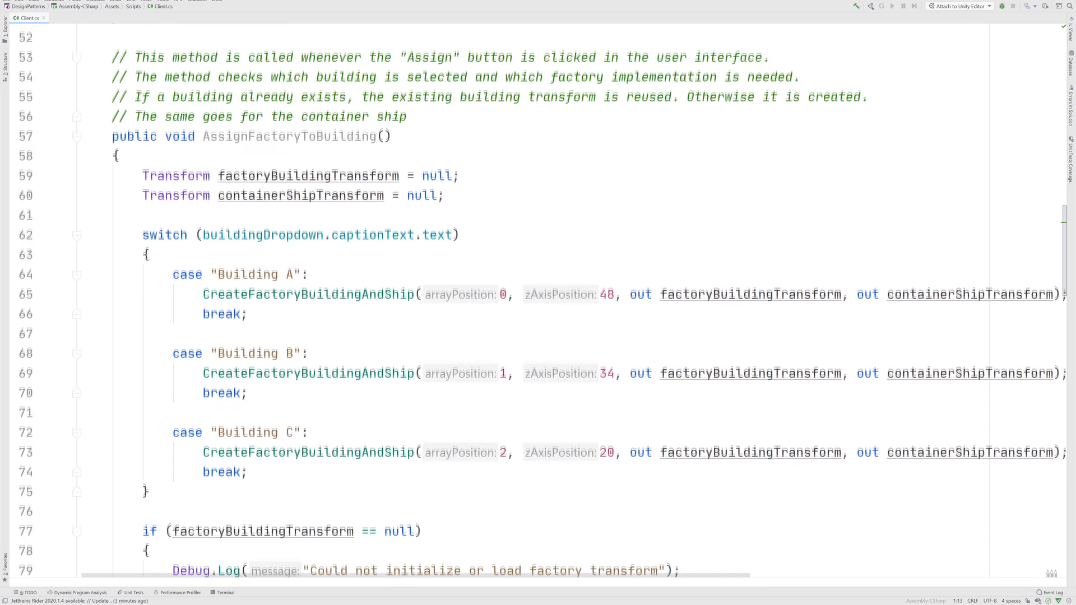
scroll(down, 3)
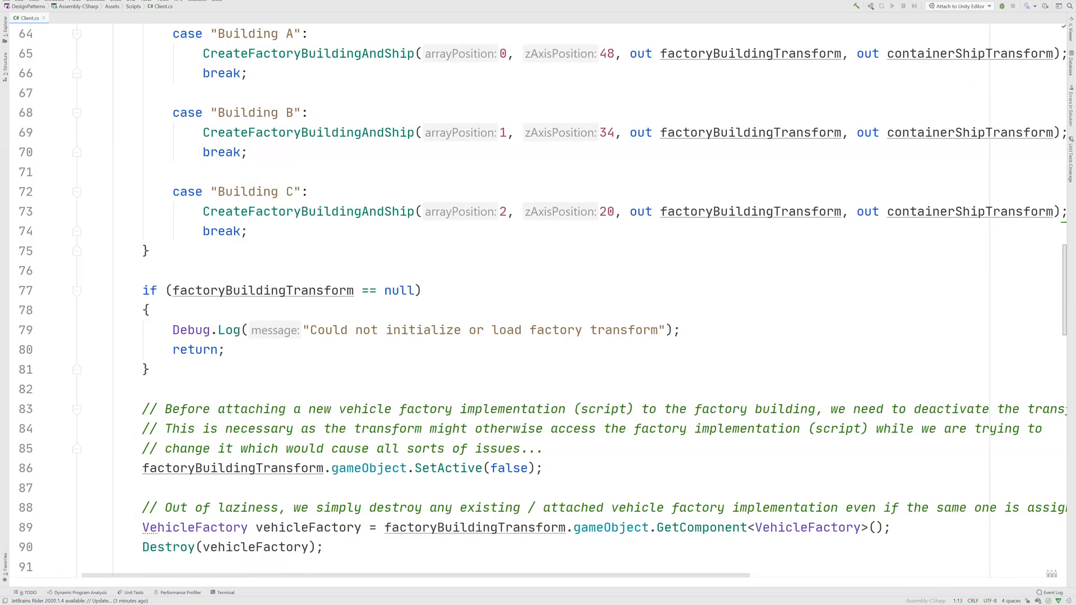
scroll(down, 3)
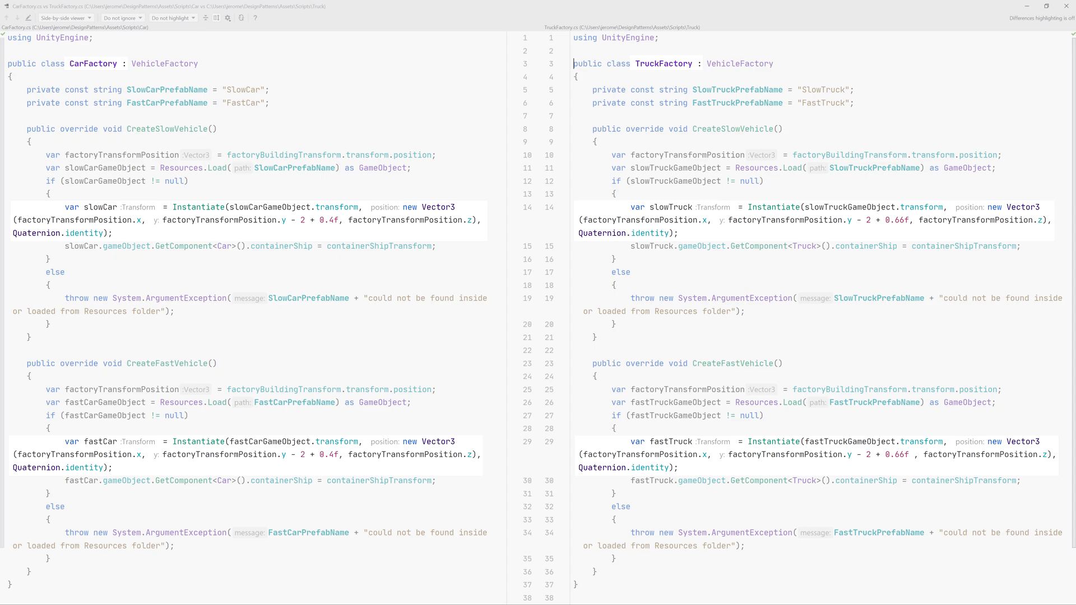
- Open CarFactory.cs and TruckFactory.cs in the side-by-side diff viewer
click(59, 17)
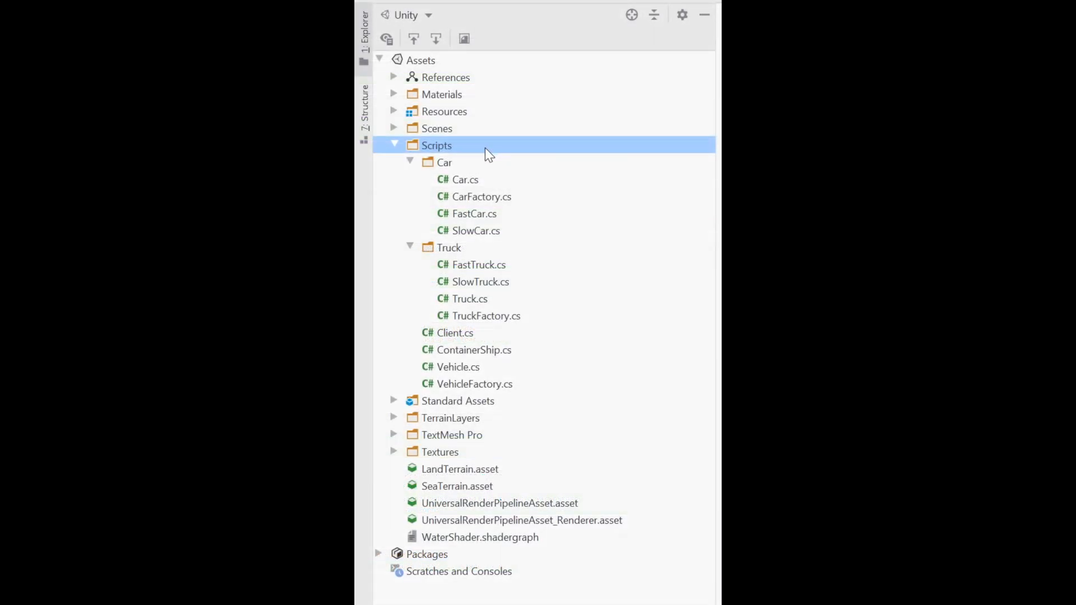
- Pick the Car and Truck scripts plus Vehicle.cs in the Explorer tree and open them
click(464, 179)
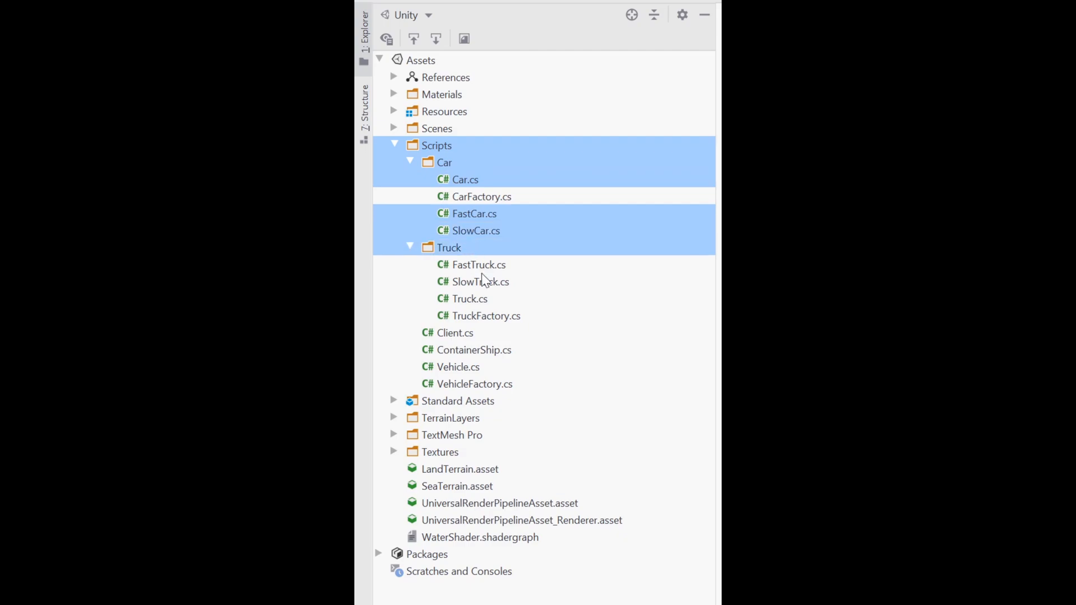
click(469, 299)
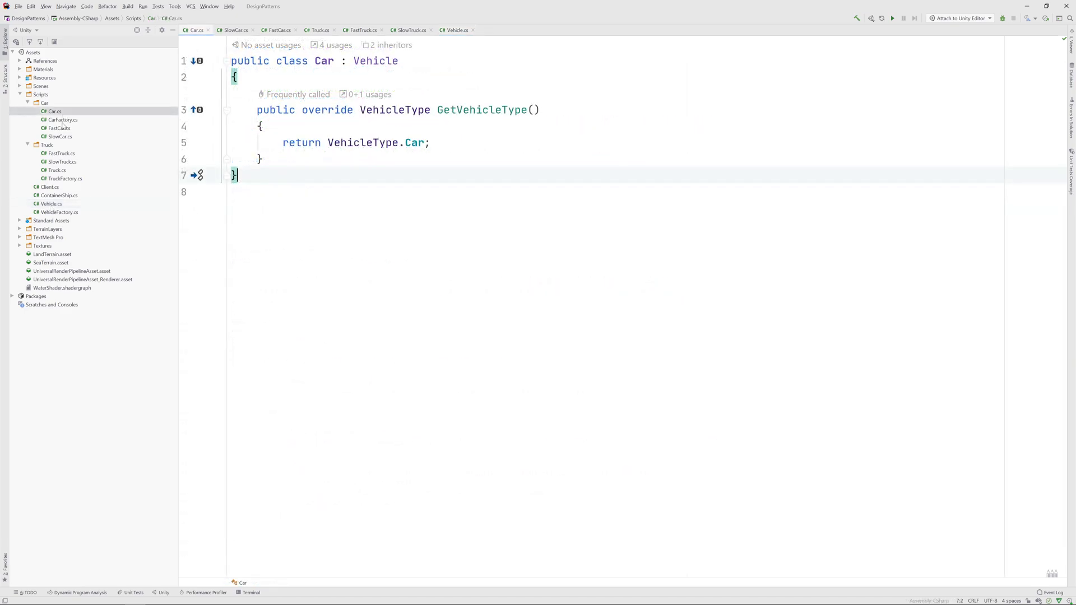
- View the FastCar and Truck classes in turn from the Explorer tree
click(59, 128)
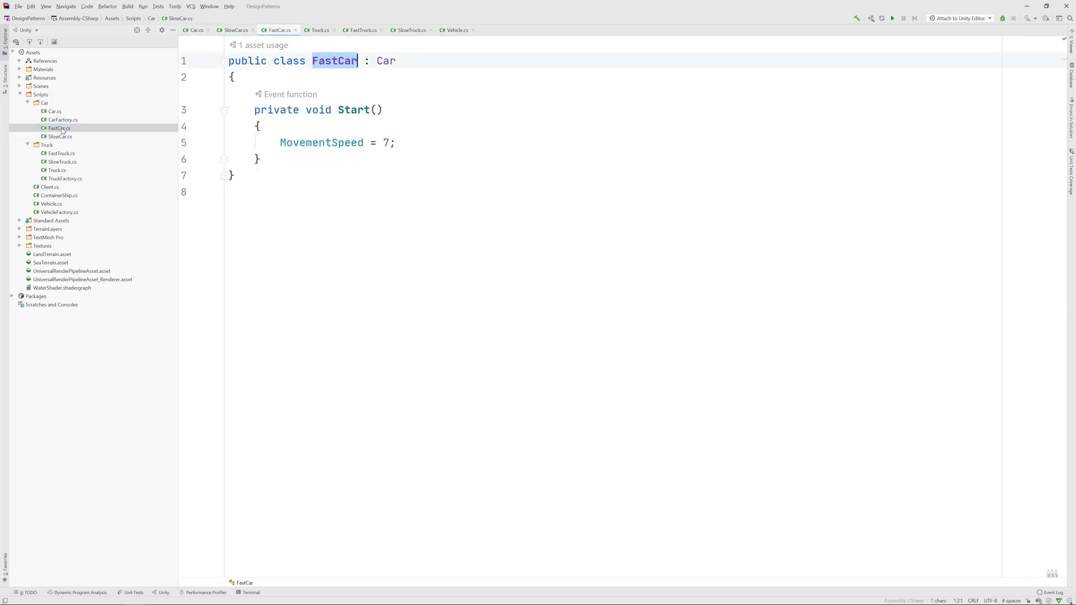
click(56, 171)
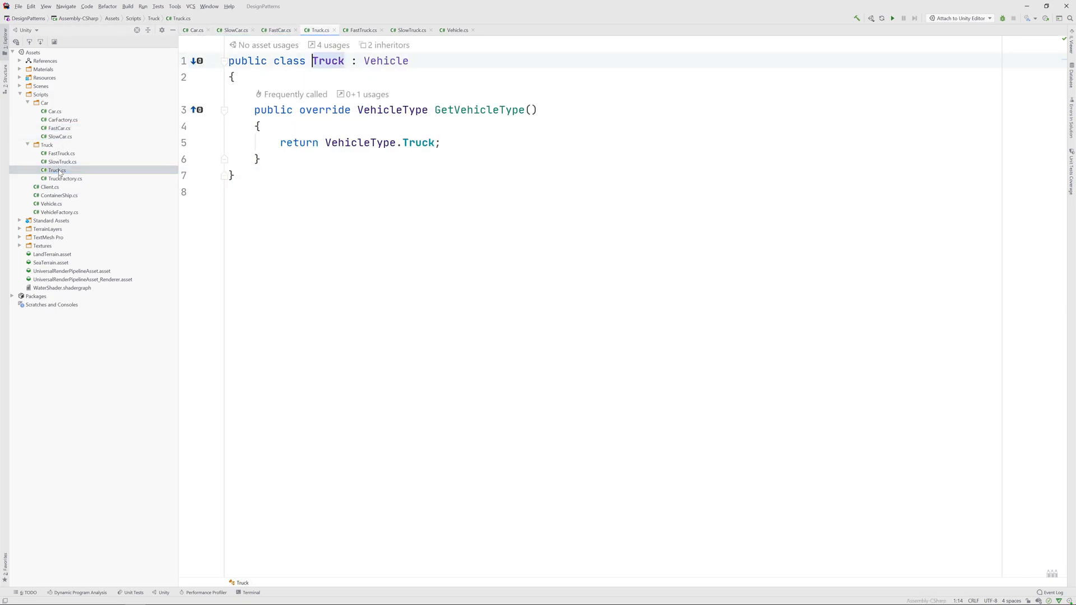
click(60, 161)
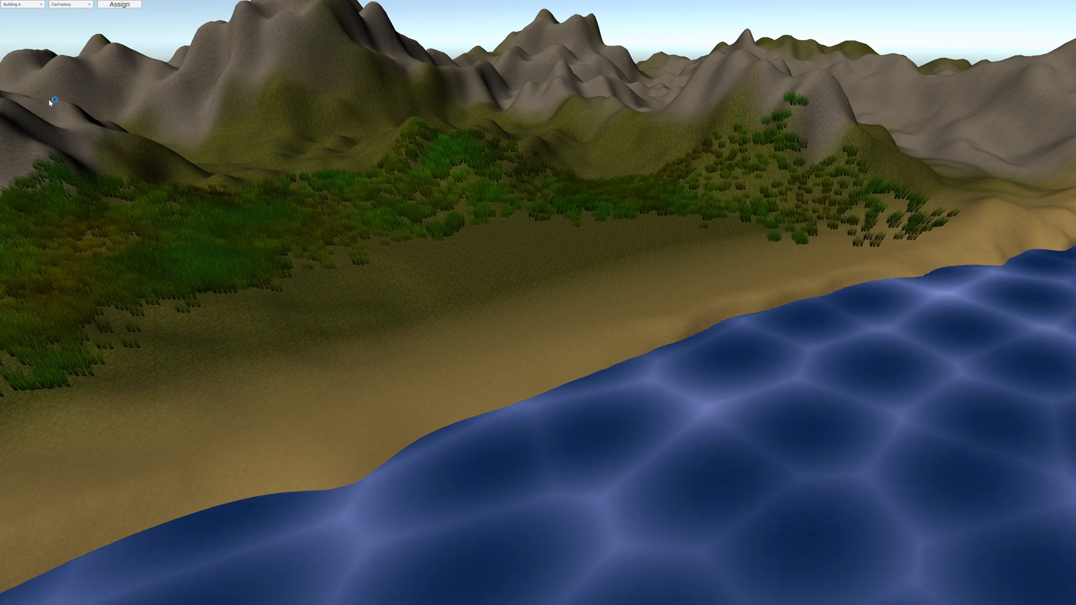
- Assign a CarFactory to Building A, then choose TruckFactory as its factory type
click(119, 4)
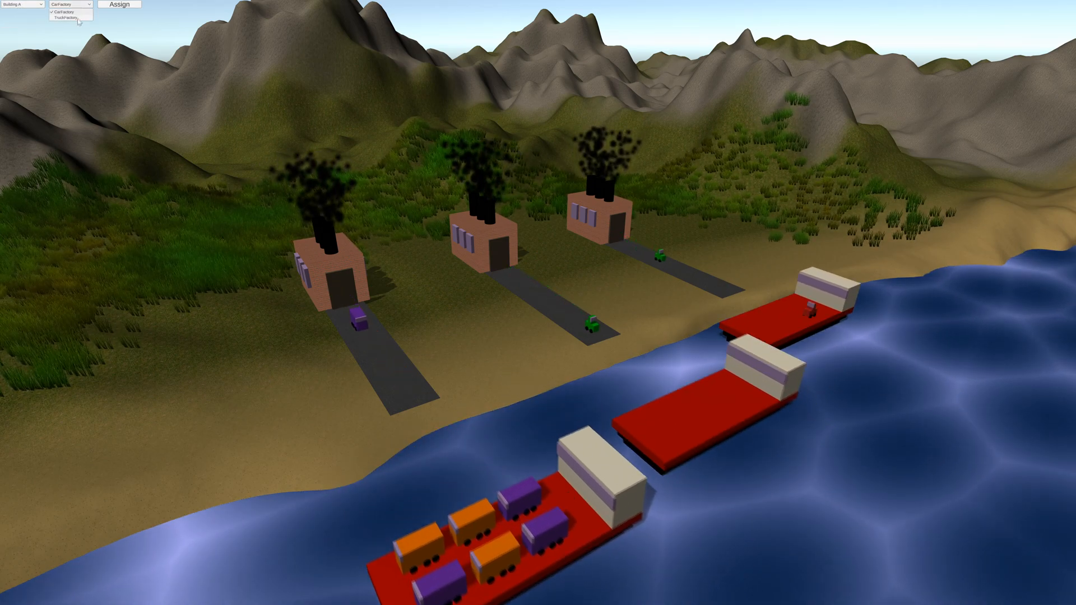
click(64, 19)
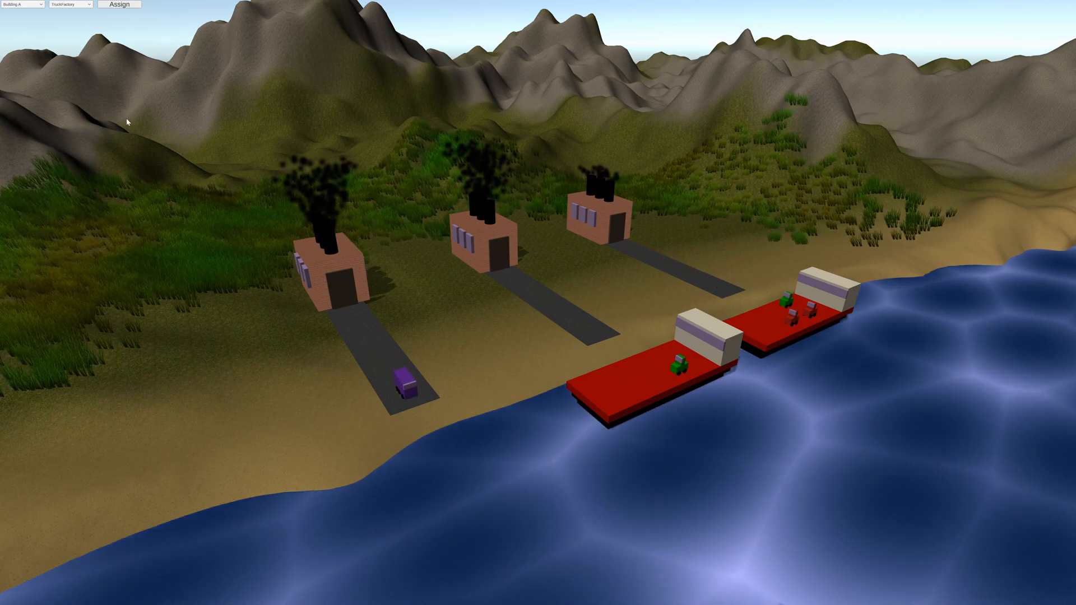